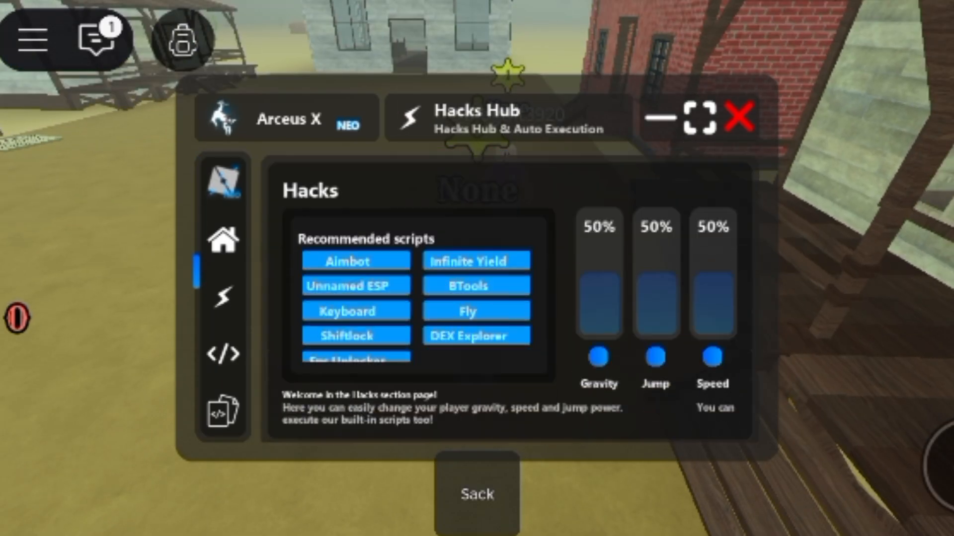
- Finish Subscribe, unlock the Arceus Executor Mobile link and continue past Access Options to MediaFire
{"action": "left_click", "coordinate": [220, 353]}
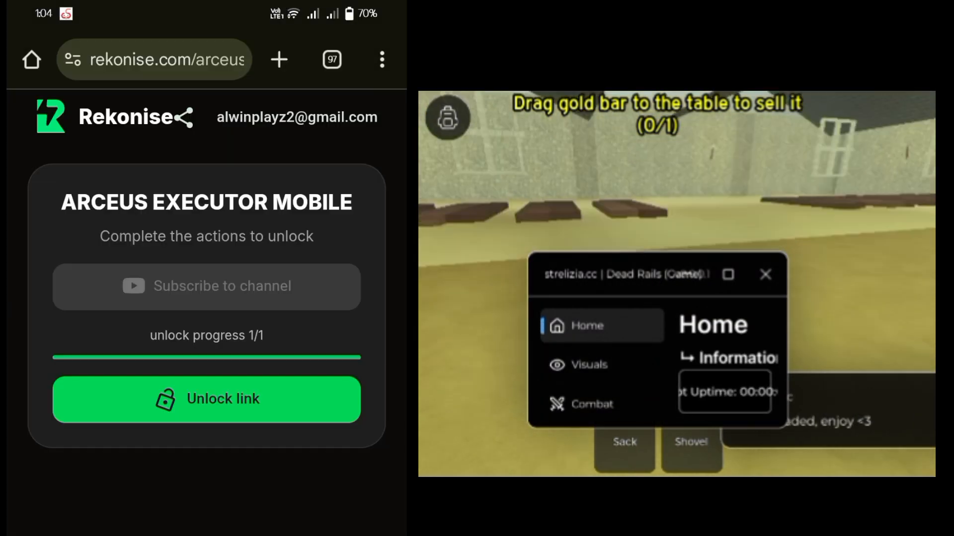
{"action": "left_click", "coordinate": [207, 399]}
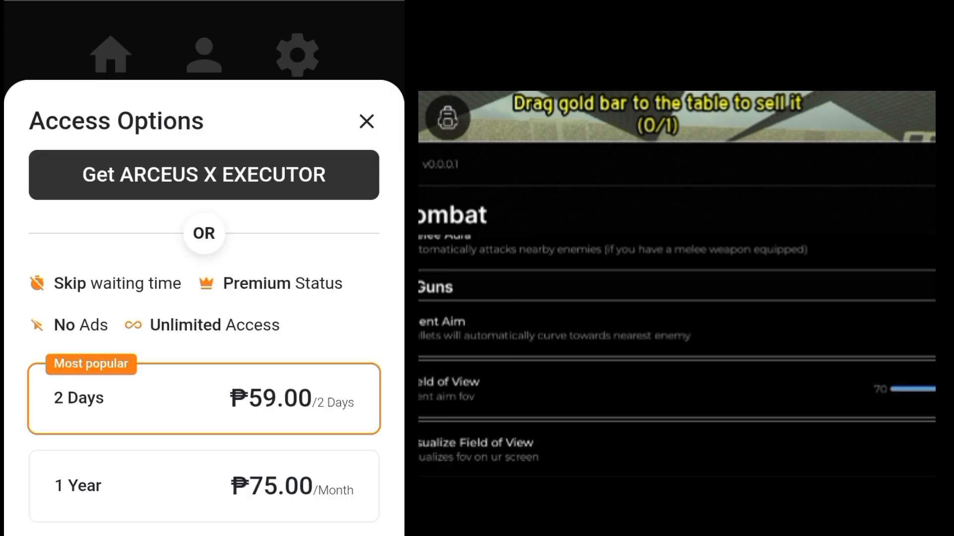
{"action": "left_click", "coordinate": [366, 122]}
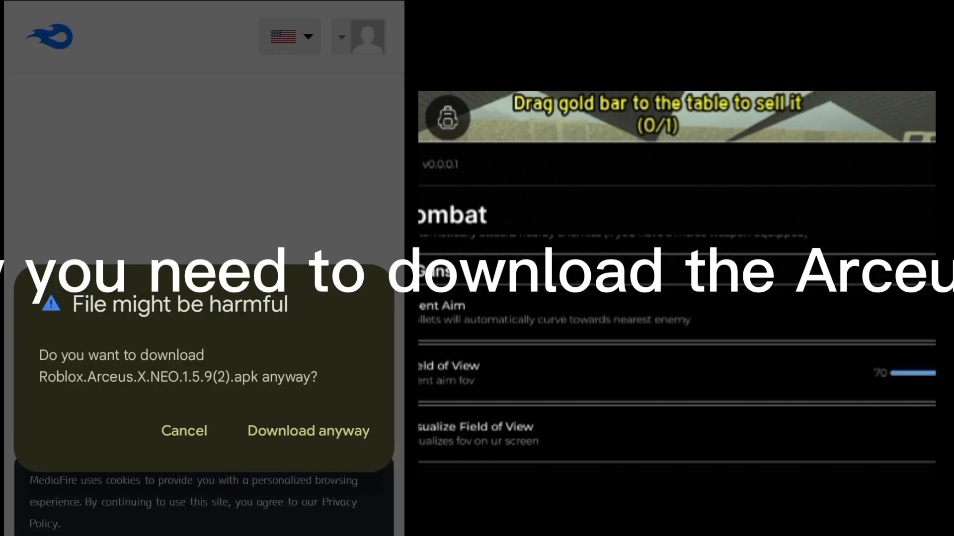
- Download Roblox.Arceus.X.NEO.1.5.9(2).apk via 'Download anyway' despite the harmful-file warning
{"action": "left_click", "coordinate": [307, 430]}
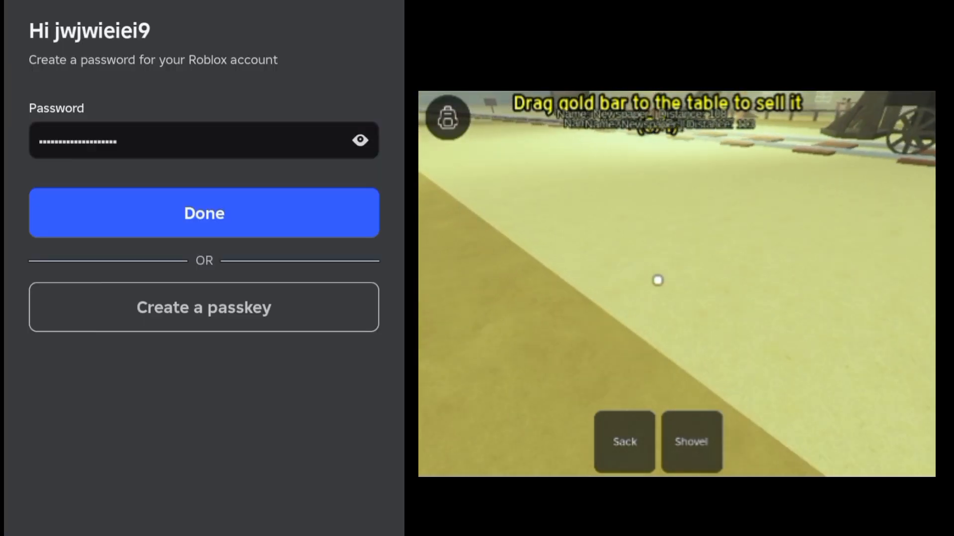
- Confirm the new Roblox account password with Done to get into the game
{"action": "left_click", "coordinate": [204, 212]}
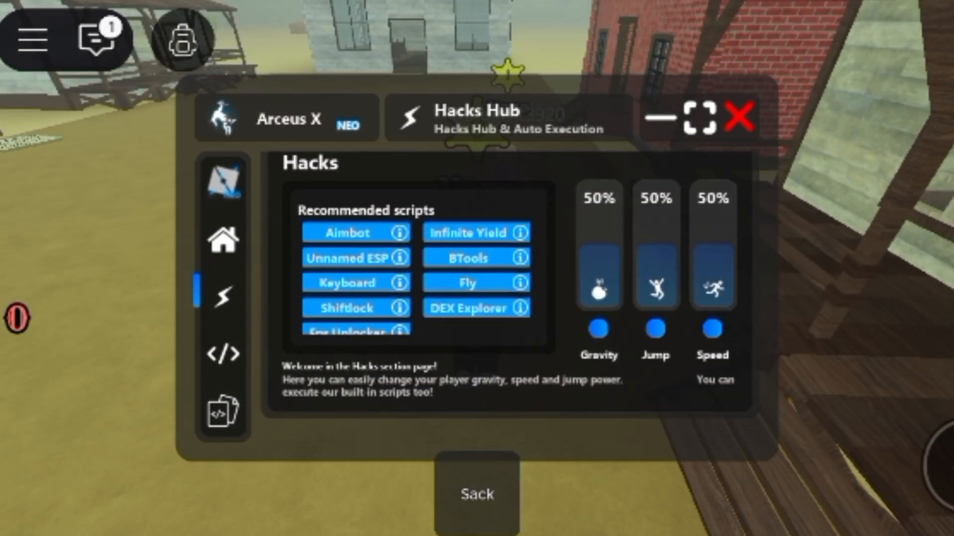
- Execute the Dead Rails loadstring in Script 1 so 'Script executed!' appears
{"action": "left_click", "coordinate": [225, 353]}
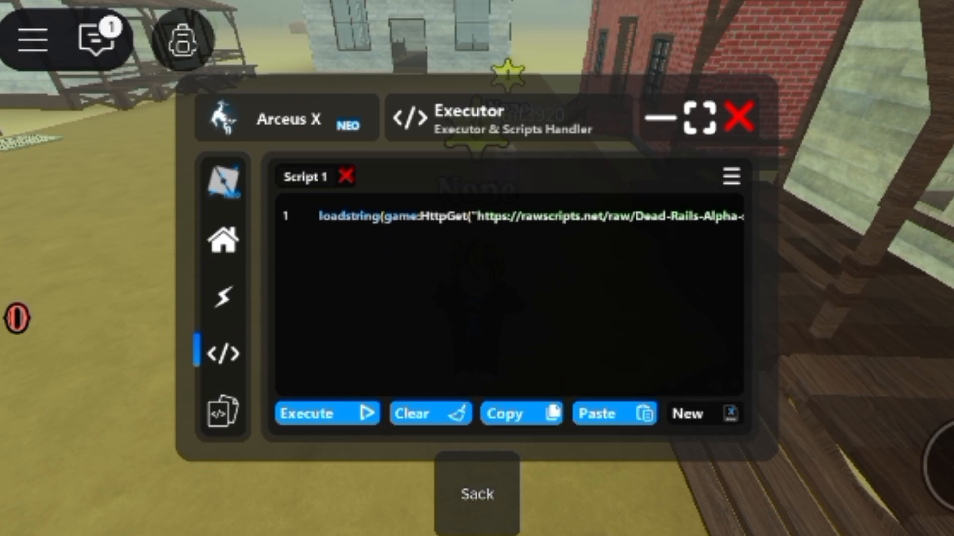
{"action": "left_click", "coordinate": [327, 414]}
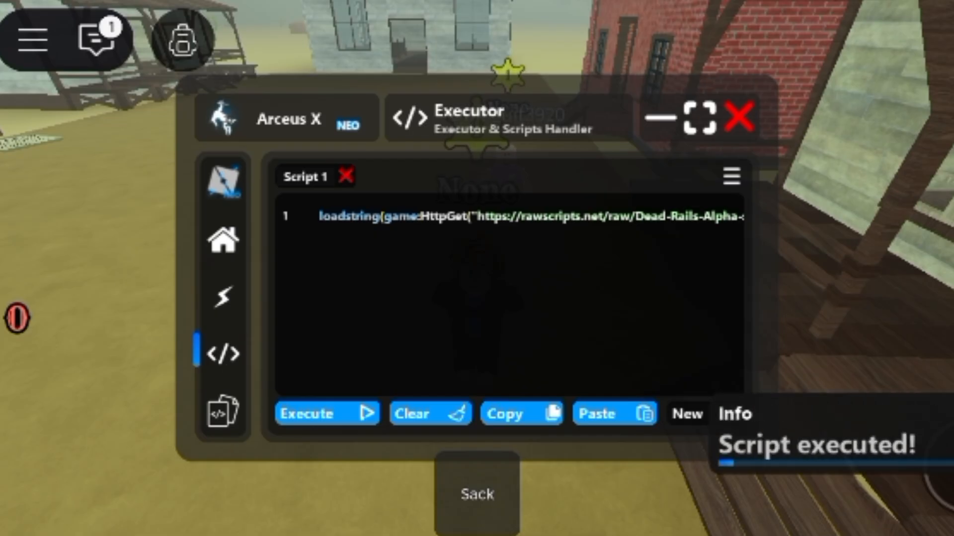